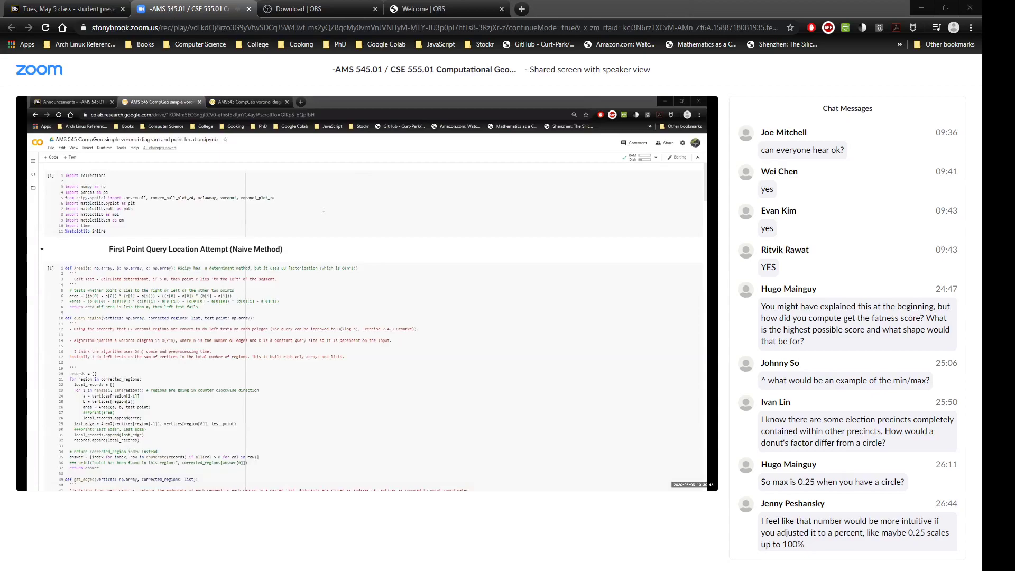
mouse_move(843, 346)
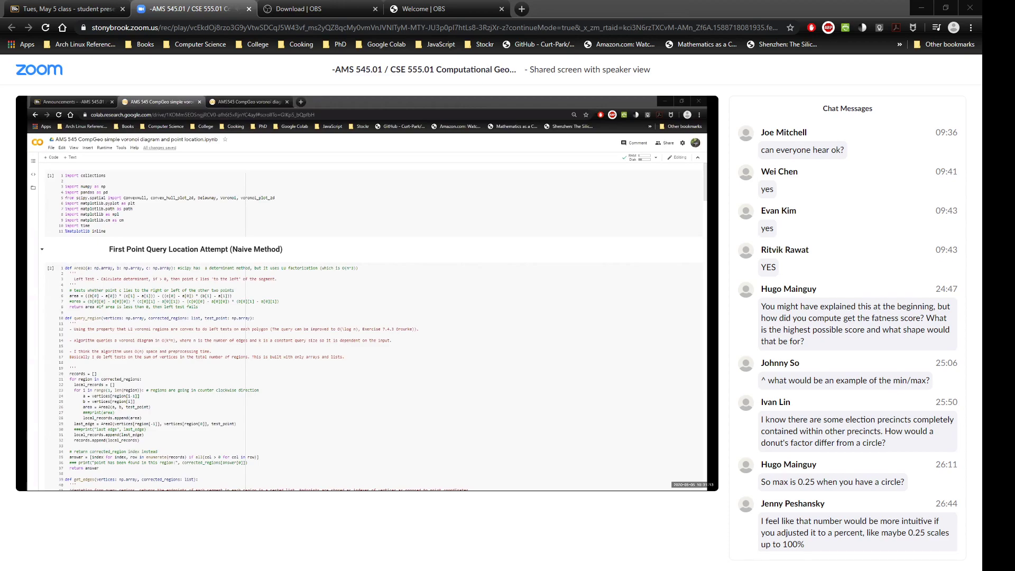
mouse_move(323, 209)
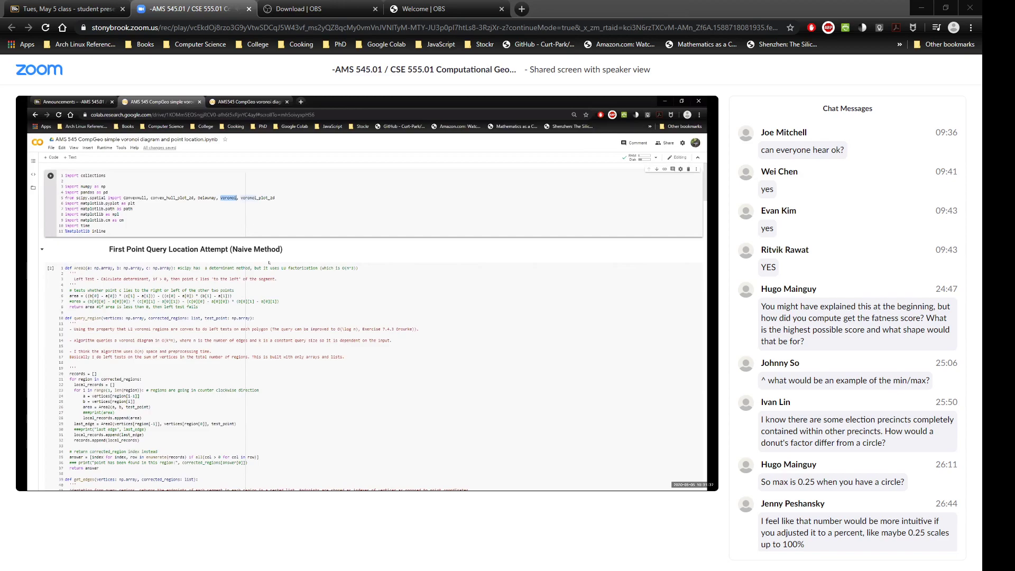
Scroll through the First Point Query Location Attempt cell, highlighting the area function name.
scroll("down", 3)
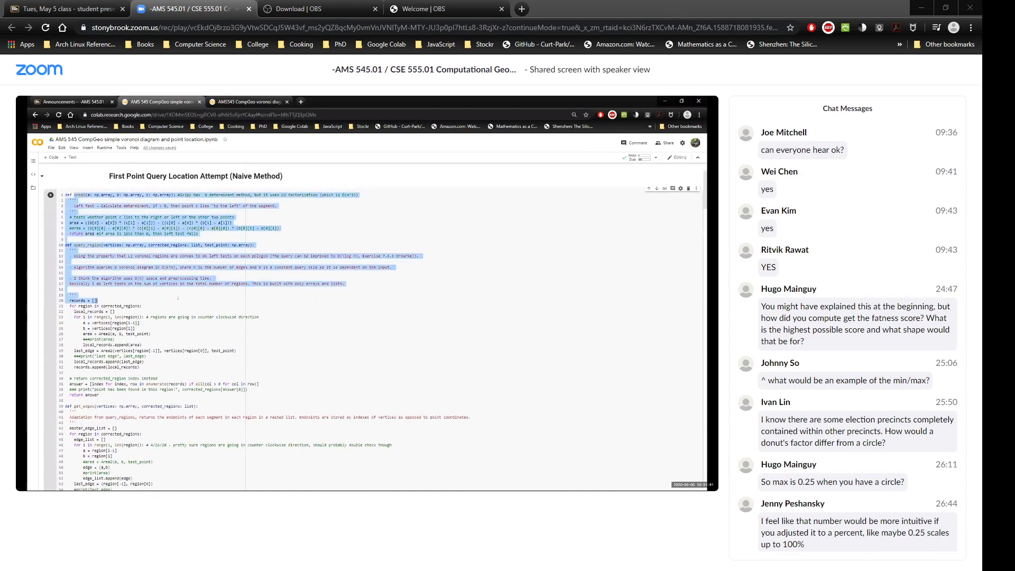
scroll("down", 3)
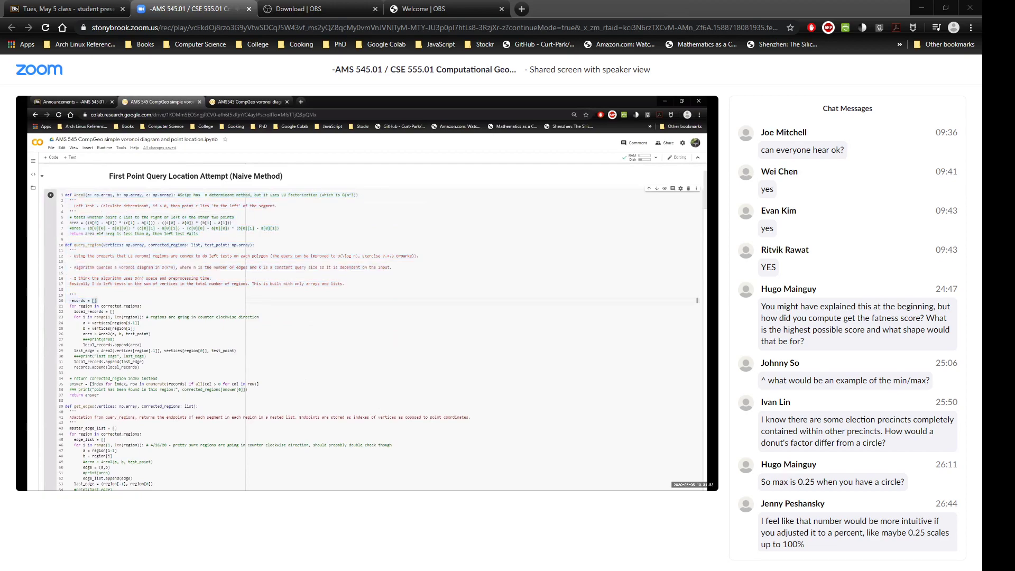
double_click(80, 194)
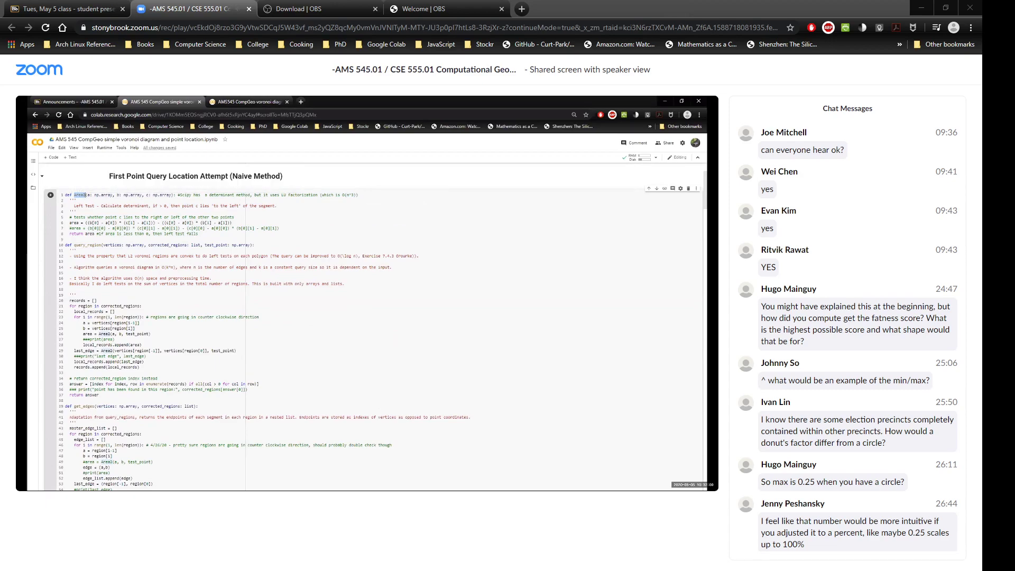
scroll("down", 3)
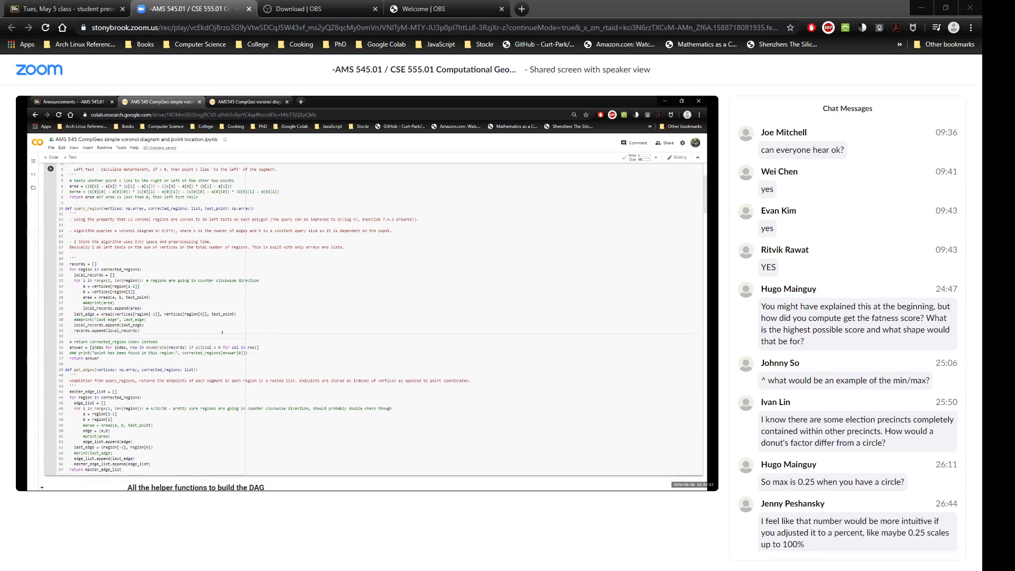
Highlight the textbook exercise reference in the docstring, then reach the DAG helper functions section.
scroll("down", 3)
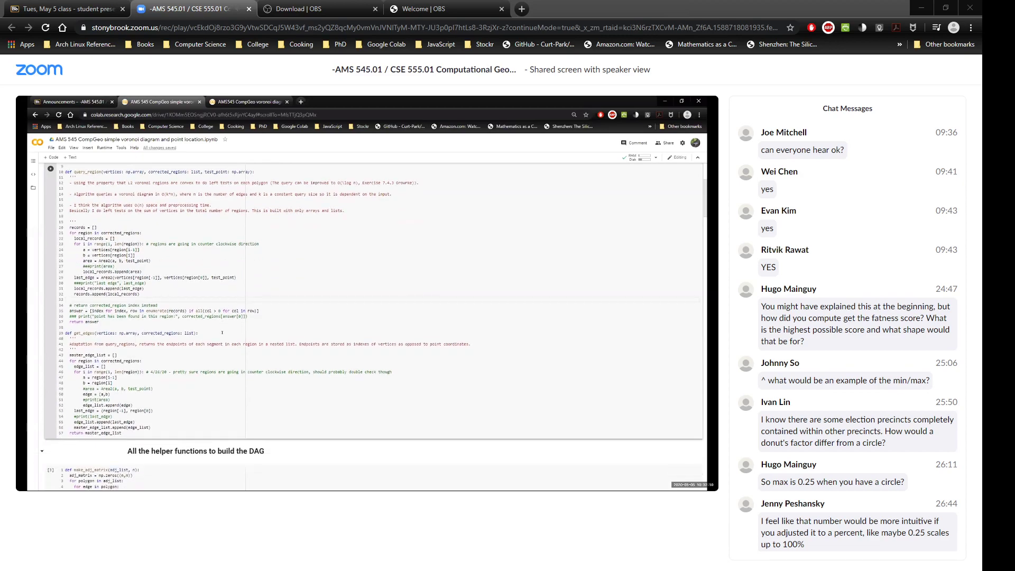
scroll("up", 3)
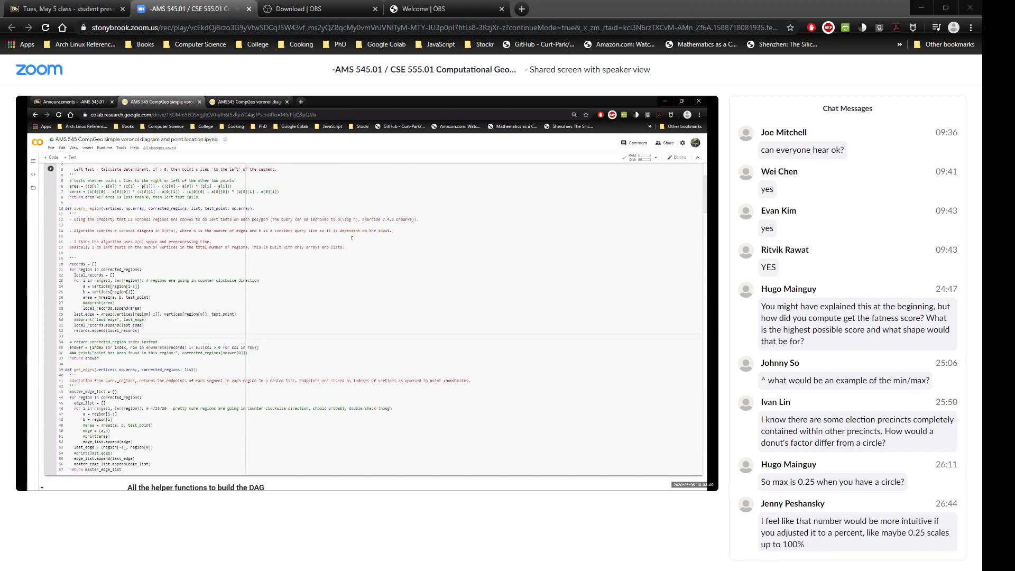
double_click(382, 219)
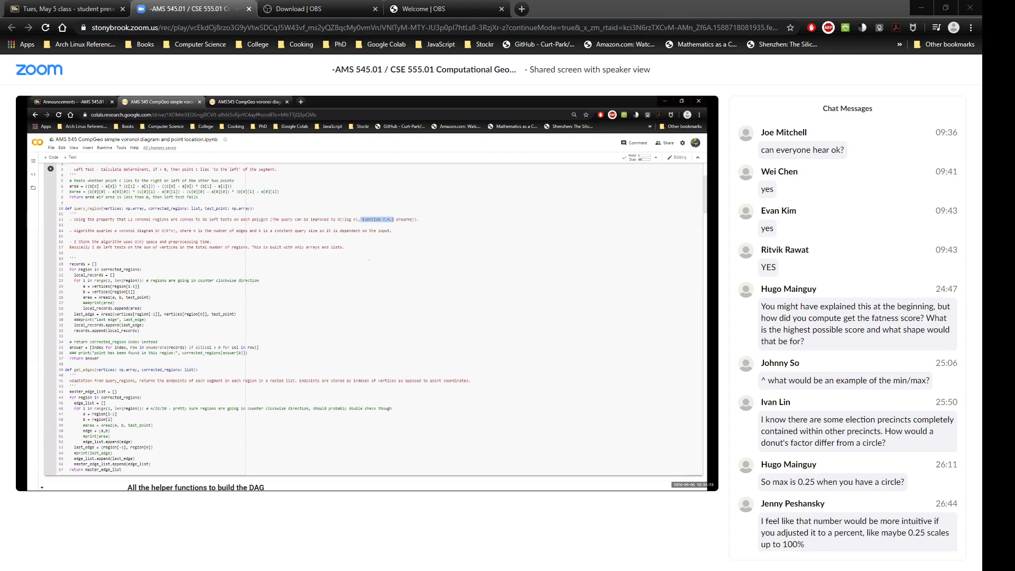
scroll("down", 3)
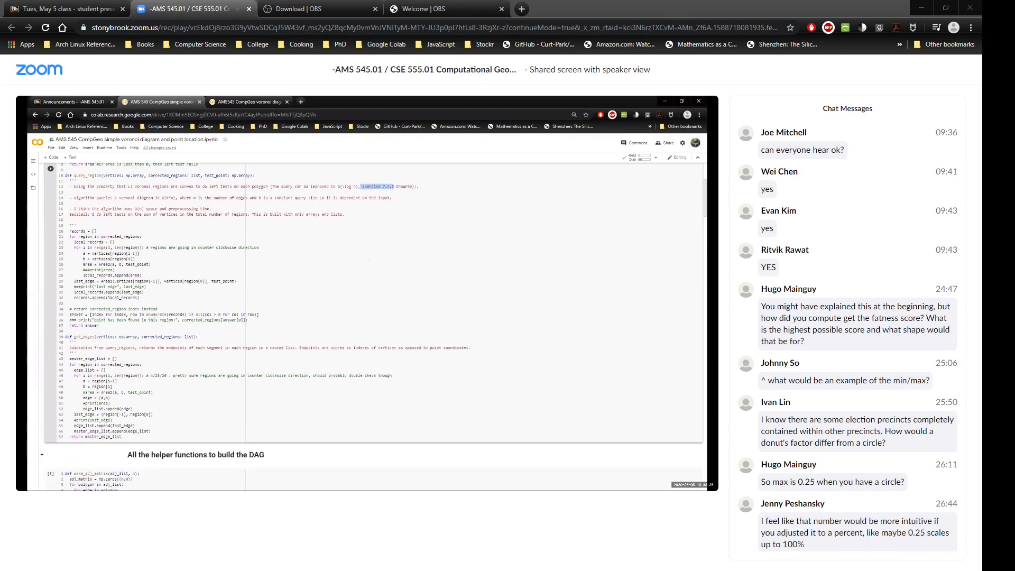
scroll("down", 3)
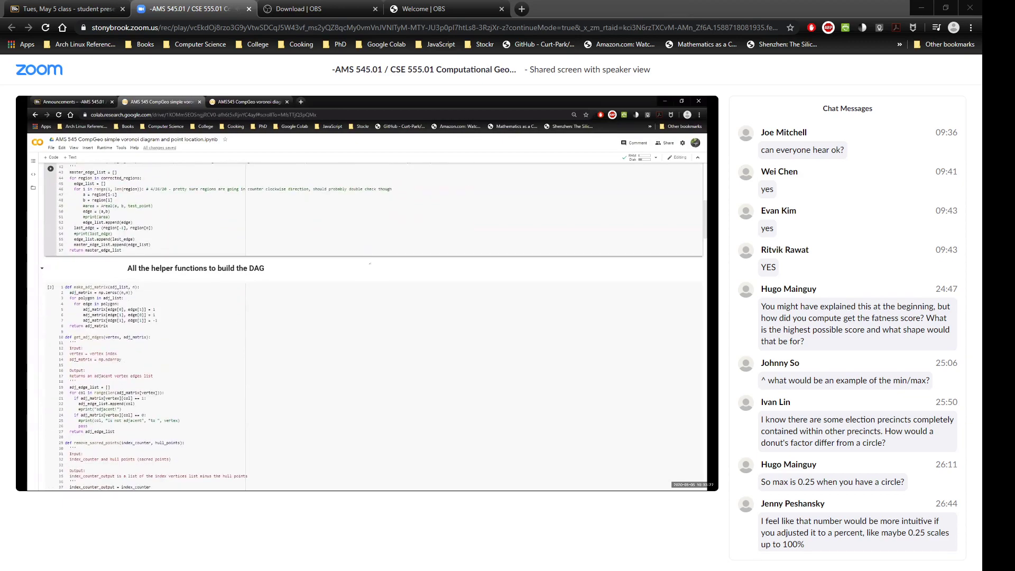
Scroll through make_adj_matrix, make_independent_set and triangulate_vertices to the DAG Class cell.
scroll("down", 3)
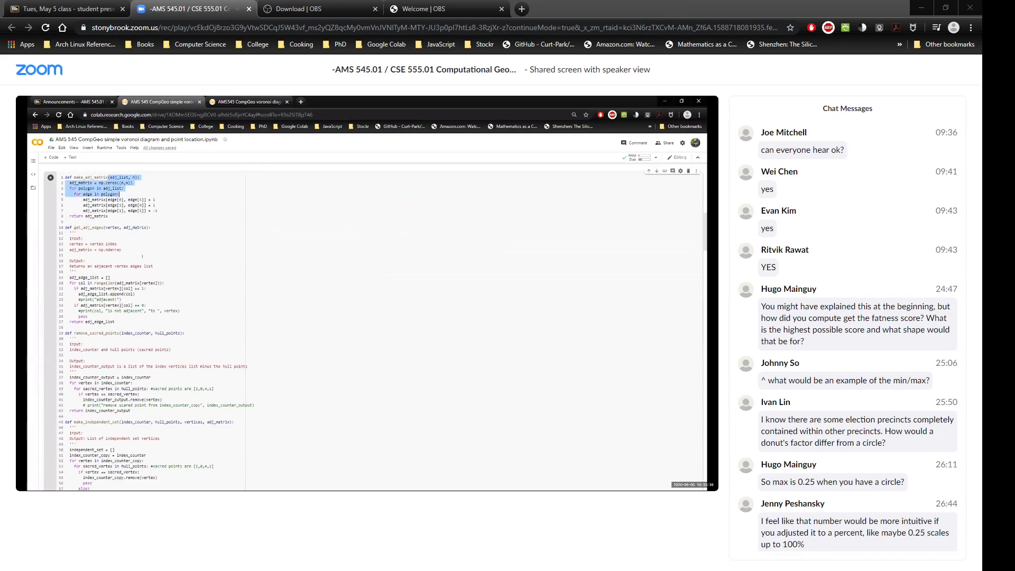
scroll("up", 3)
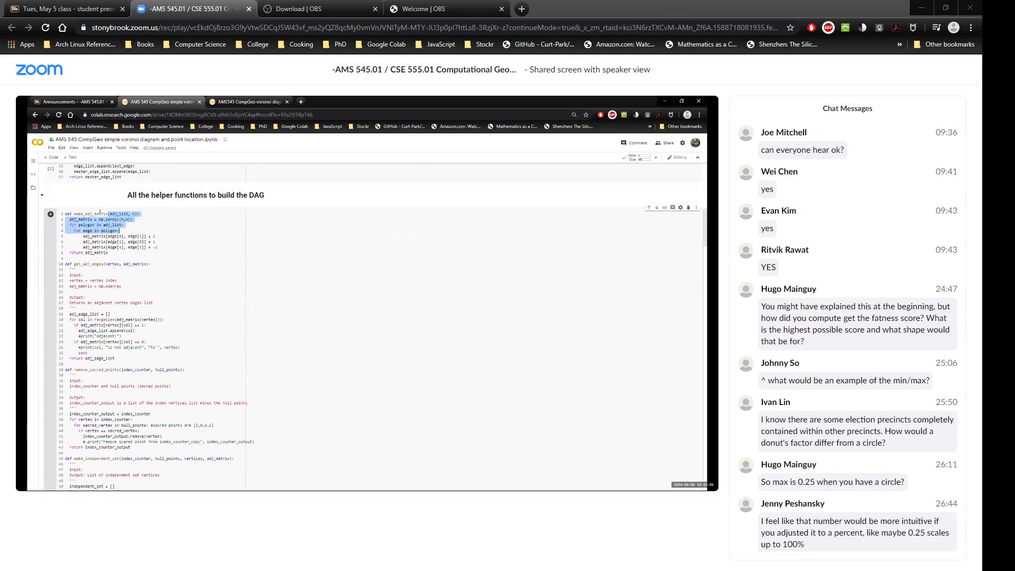
scroll("up", 3)
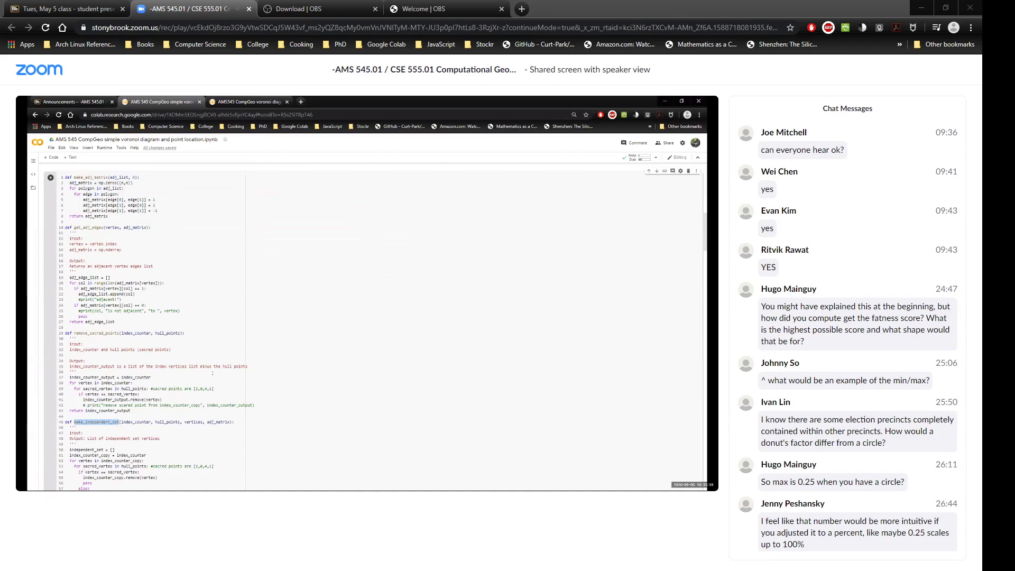
scroll("down", 3)
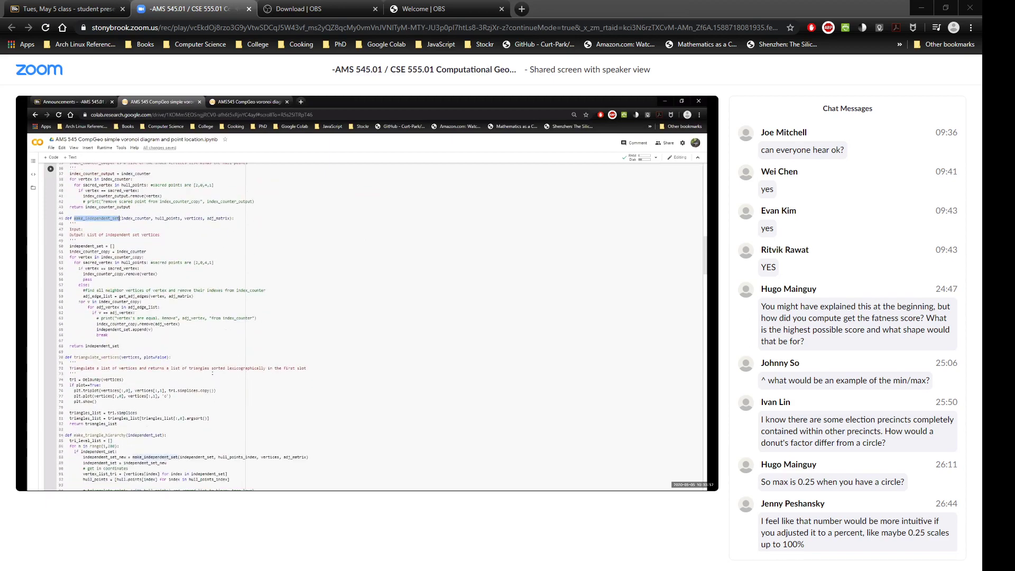
scroll("down", 3)
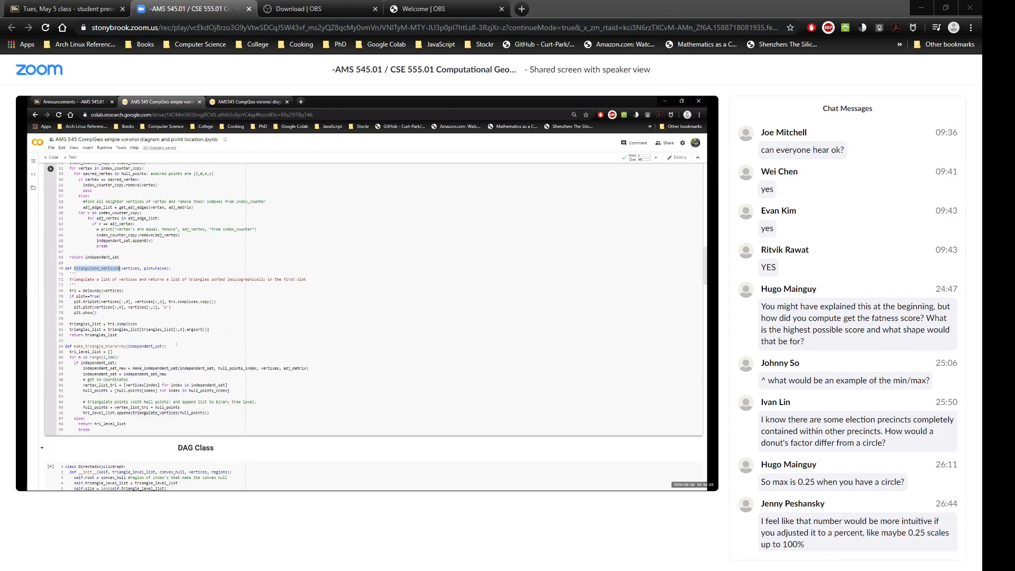
scroll("up", 3)
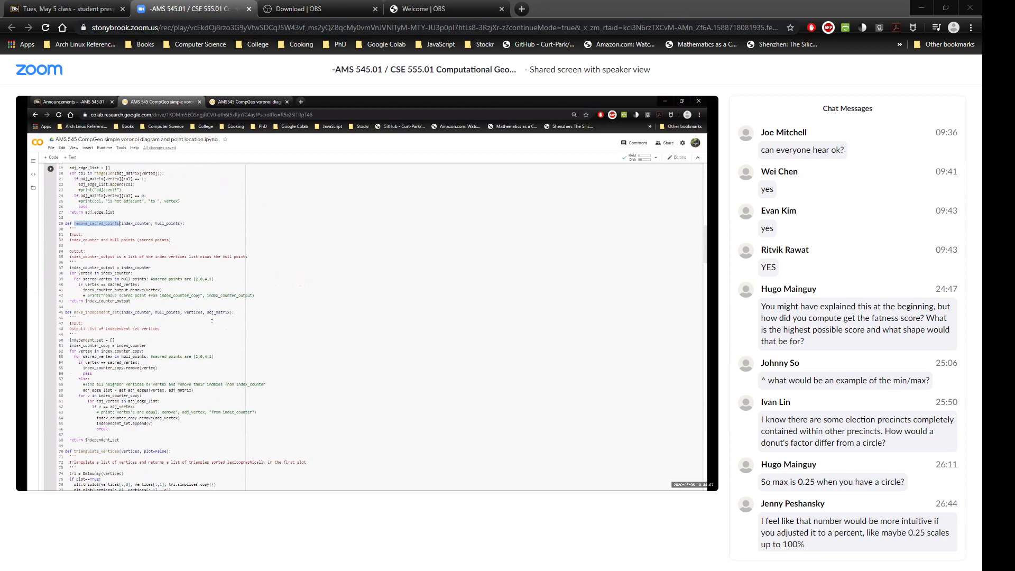
scroll("down", 3)
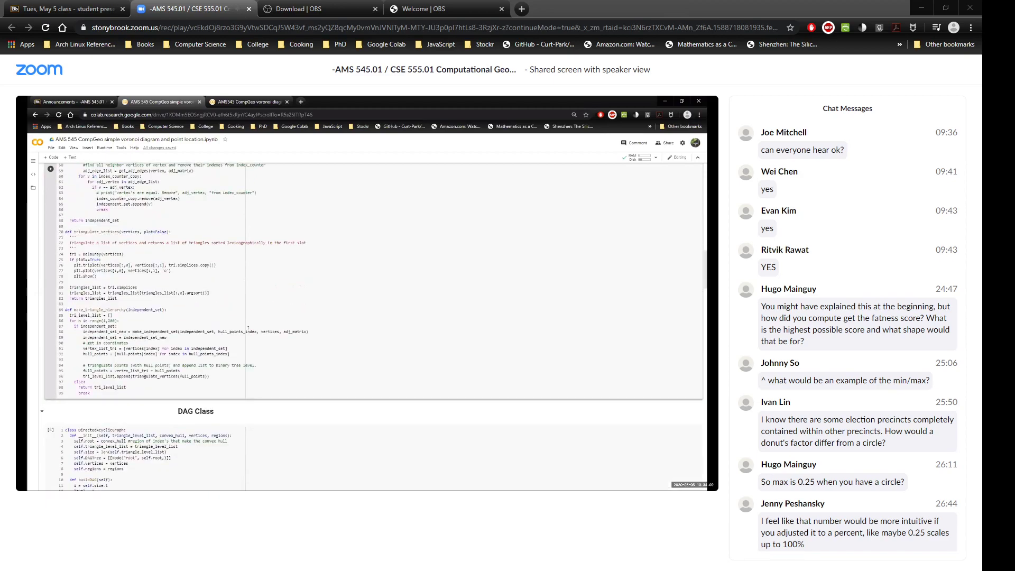
scroll("down", 3)
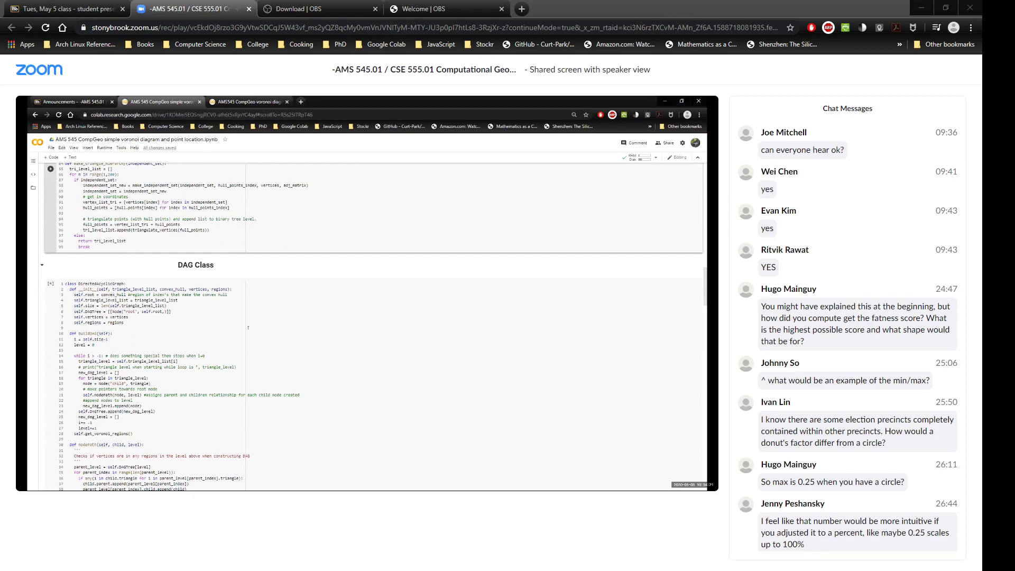
Scroll past the DirectedAcyclicGraph and Node classes to the DAG plot and dummy-points Voronoi cell.
scroll("down", 3)
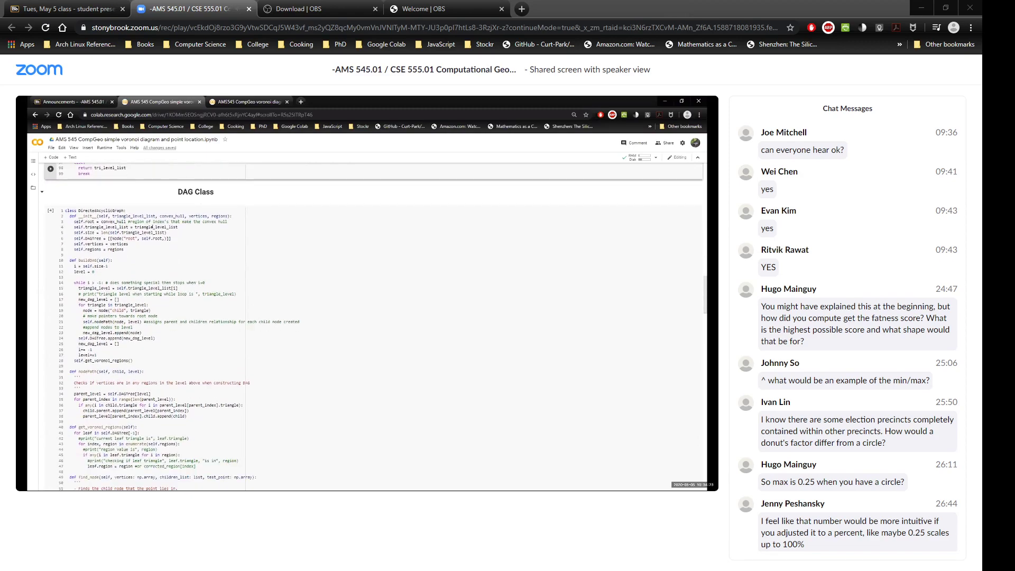
scroll("down", 3)
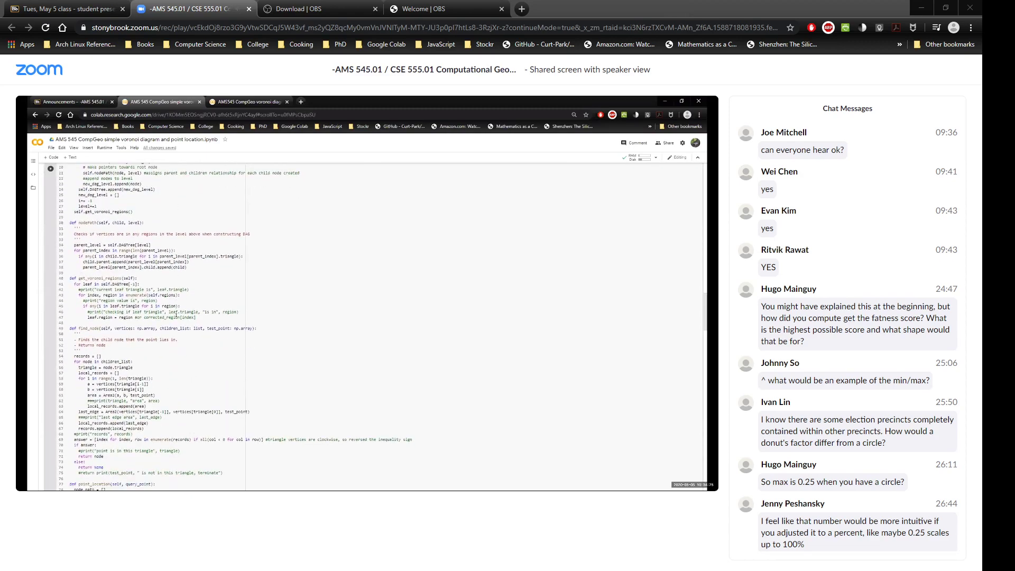
scroll("down", 3)
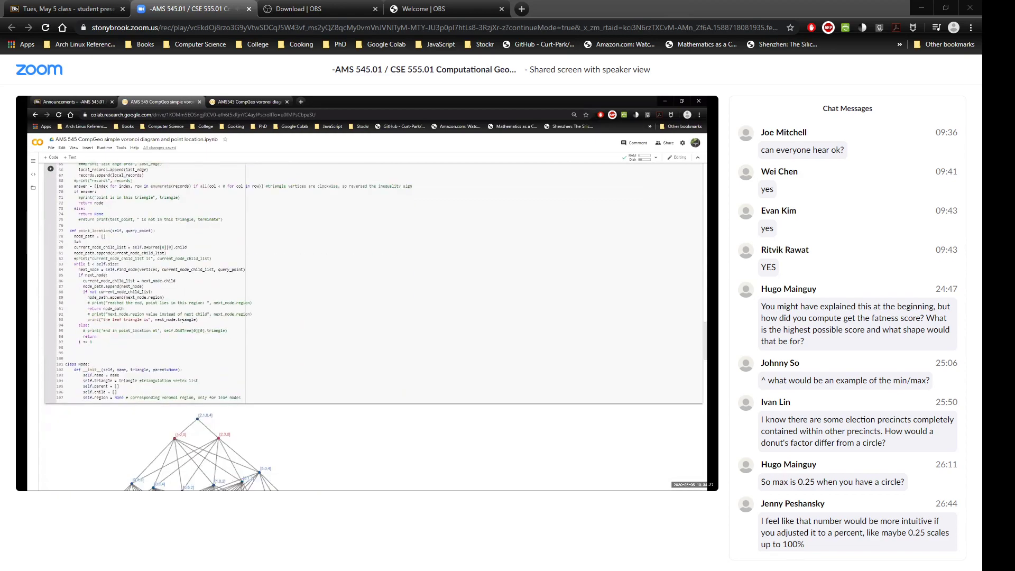
scroll("down", 3)
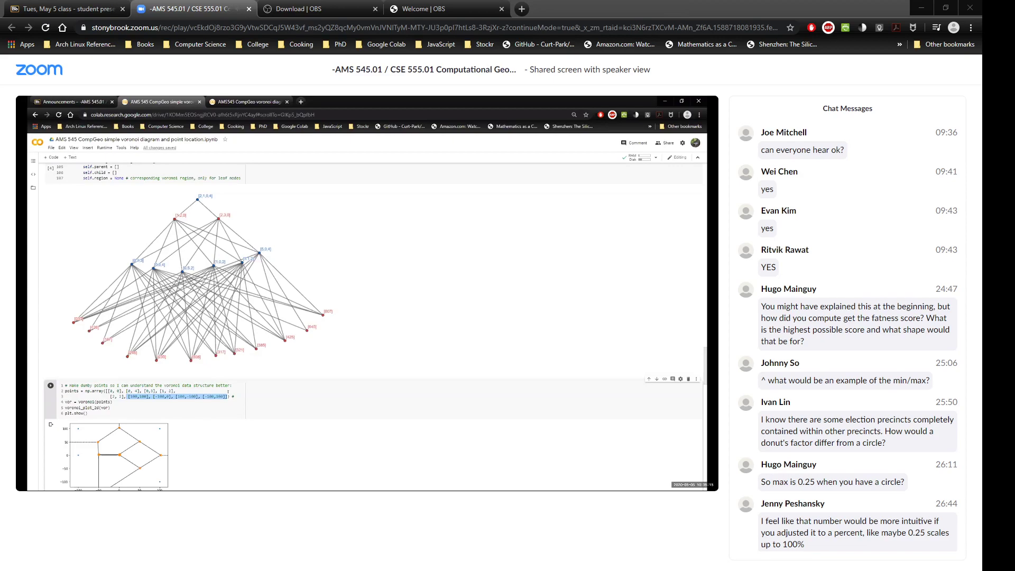
scroll("down", 3)
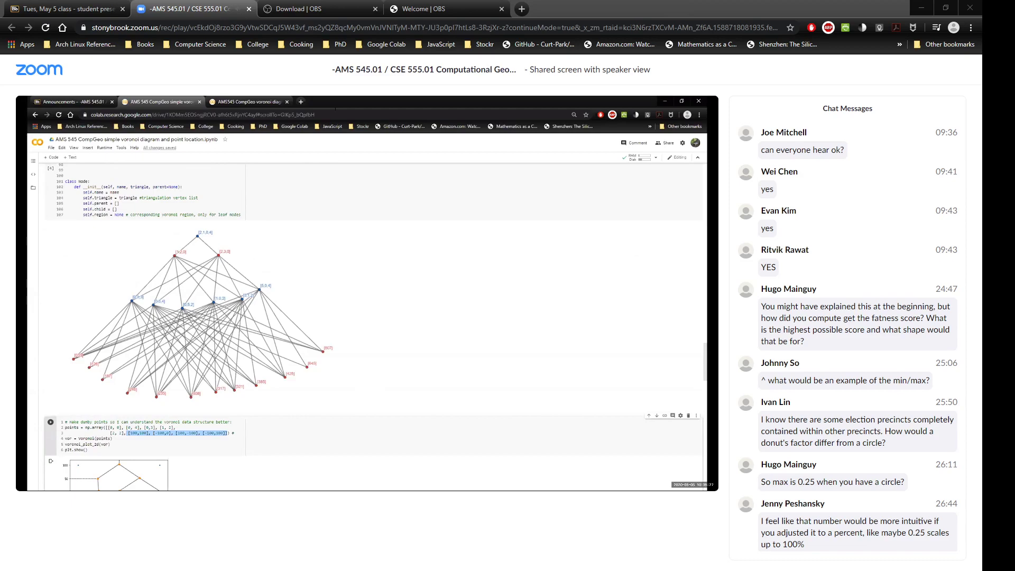
mouse_move(323, 251)
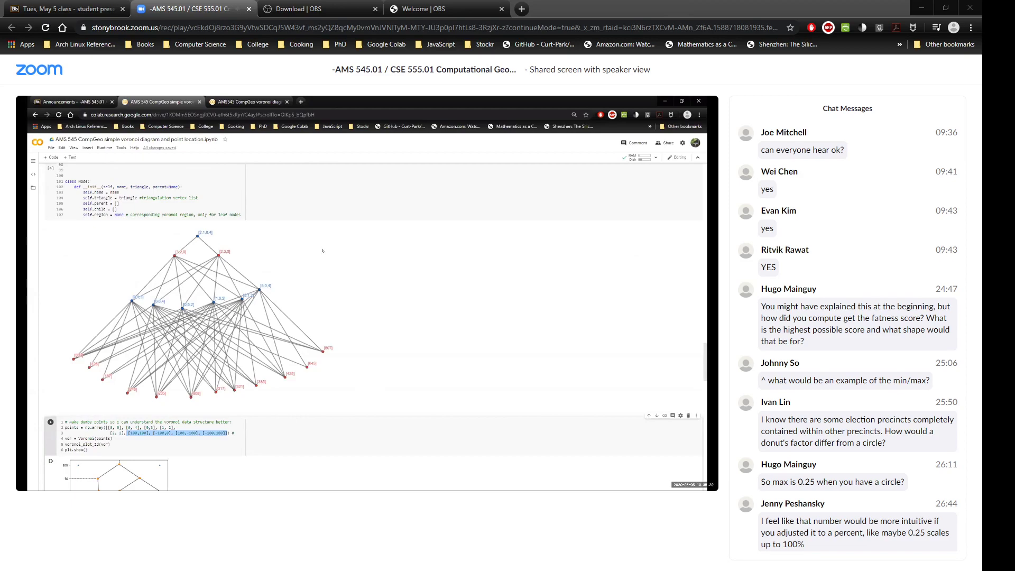
mouse_move(322, 251)
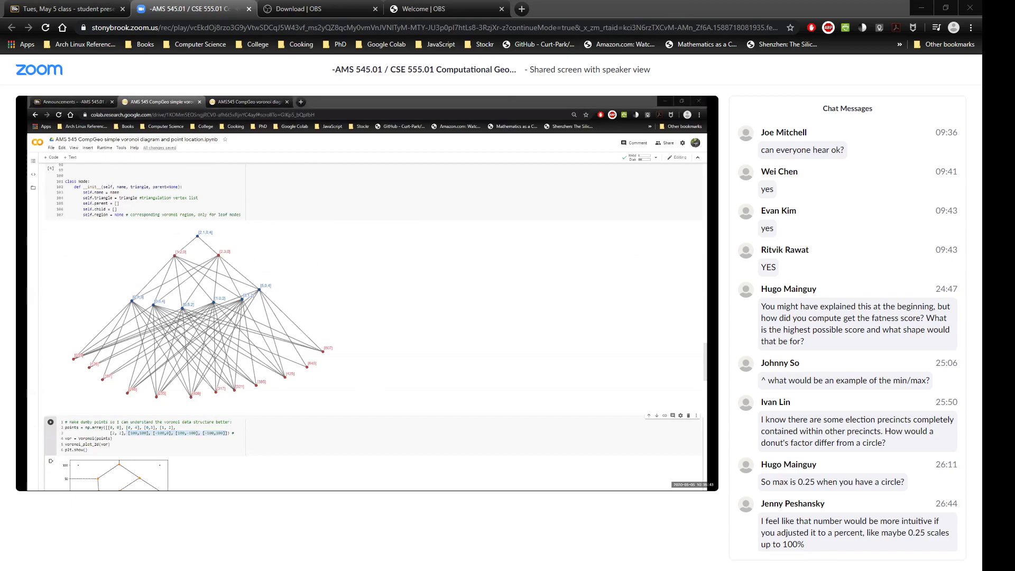
mouse_move(509, 122)
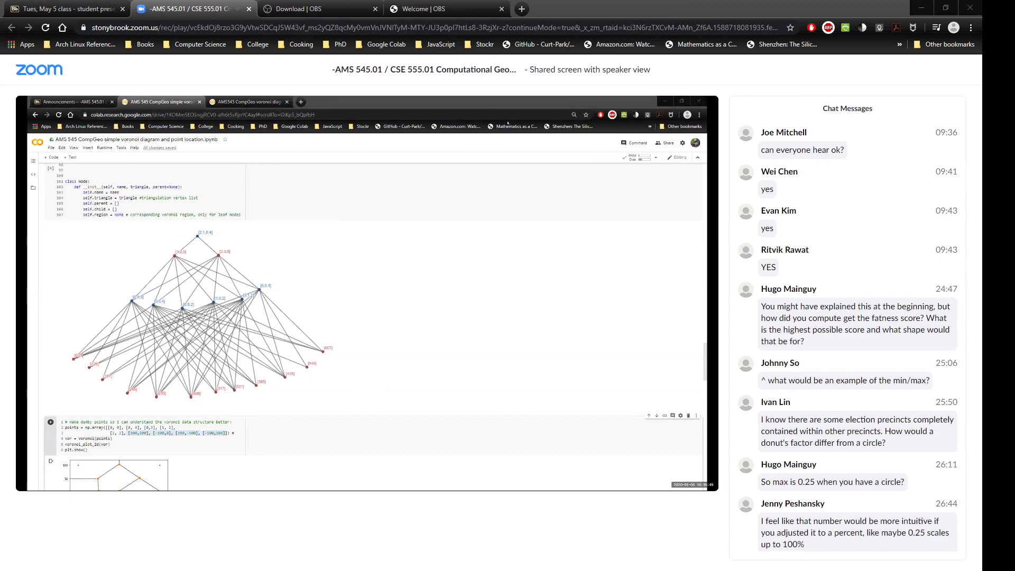